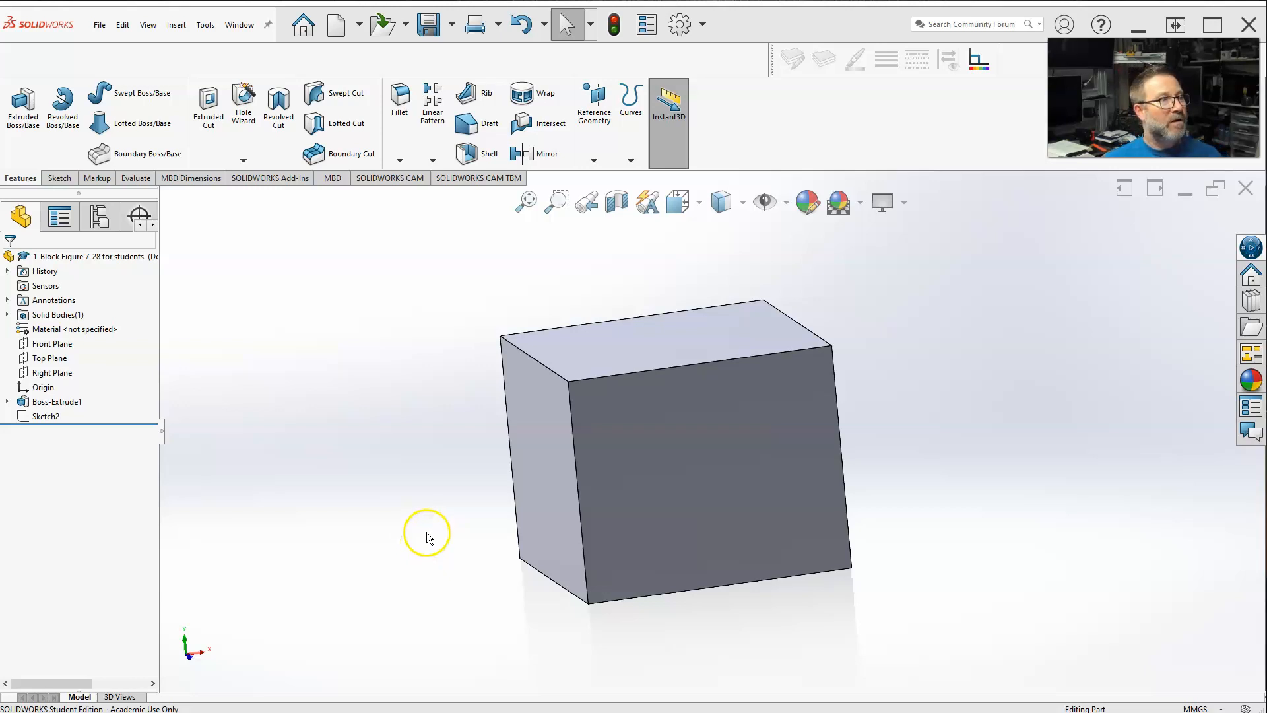
{"action": "mouse_move", "coordinate": [383, 351]}
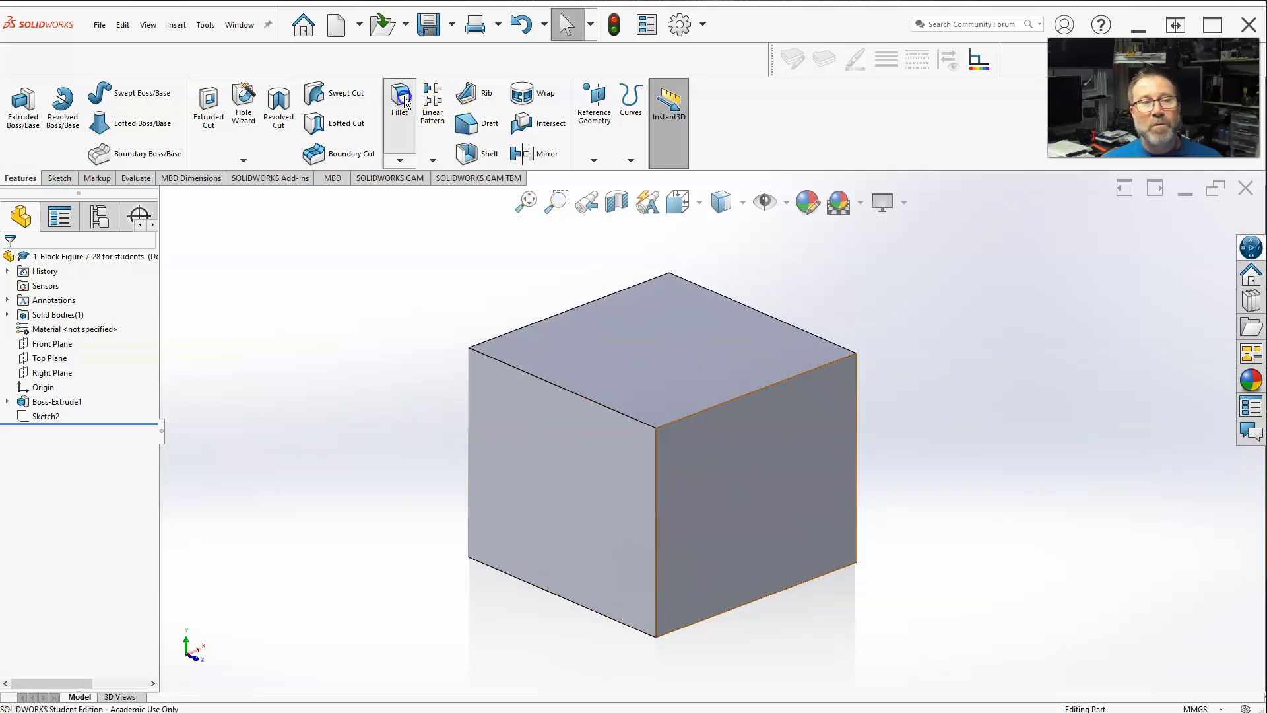
Step: Start a Variable Size Fillet and zoom in on the block's top-left edge
{"action": "left_click", "coordinate": [400, 93]}
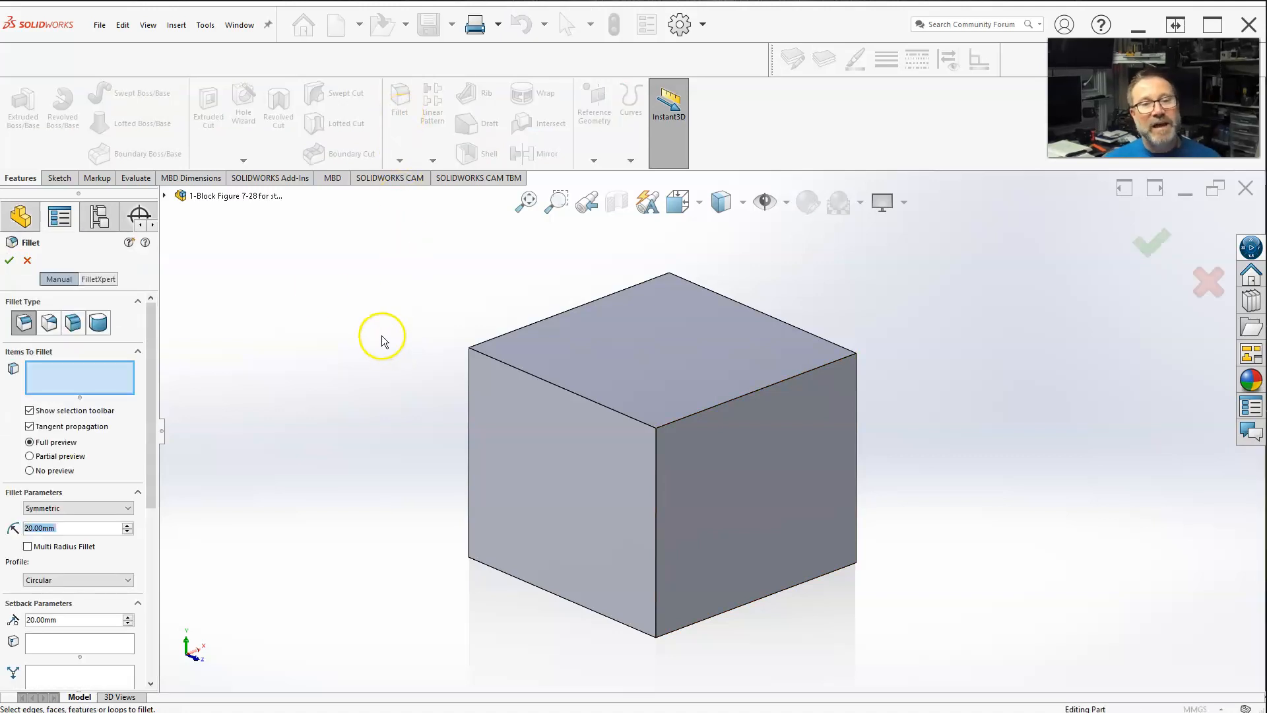
{"action": "mouse_move", "coordinate": [48, 322]}
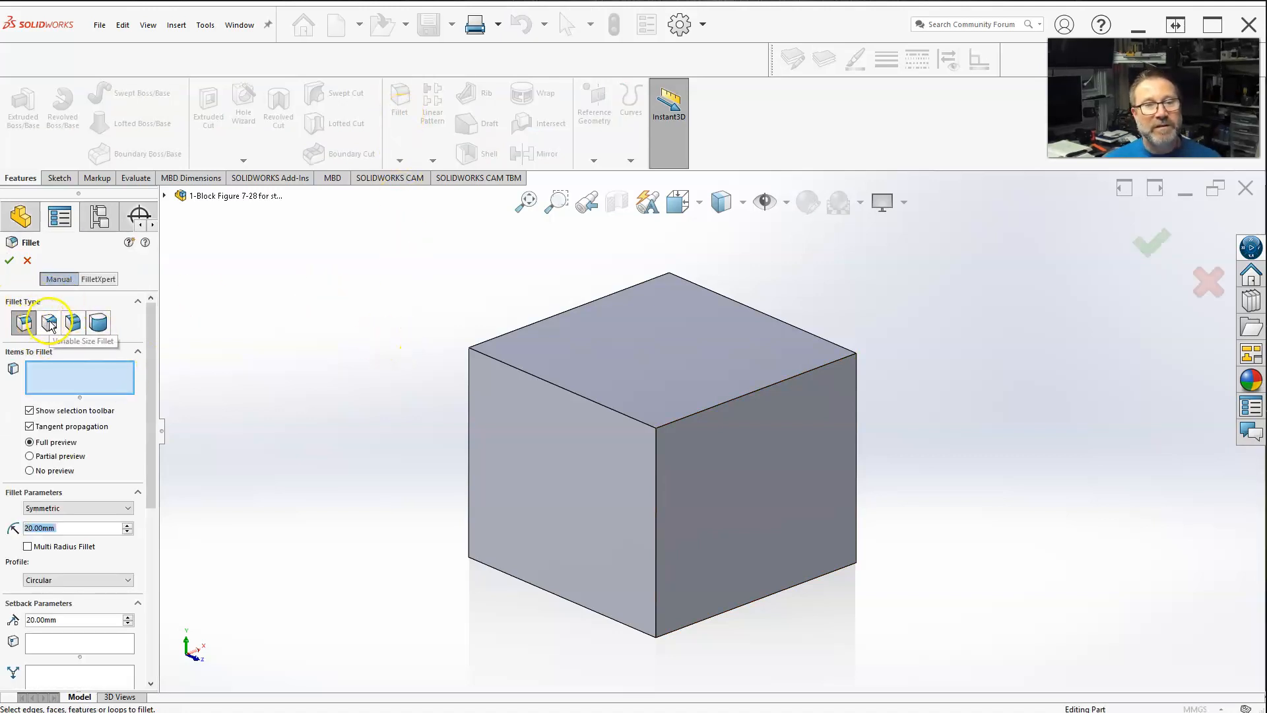
{"action": "left_click", "coordinate": [48, 322]}
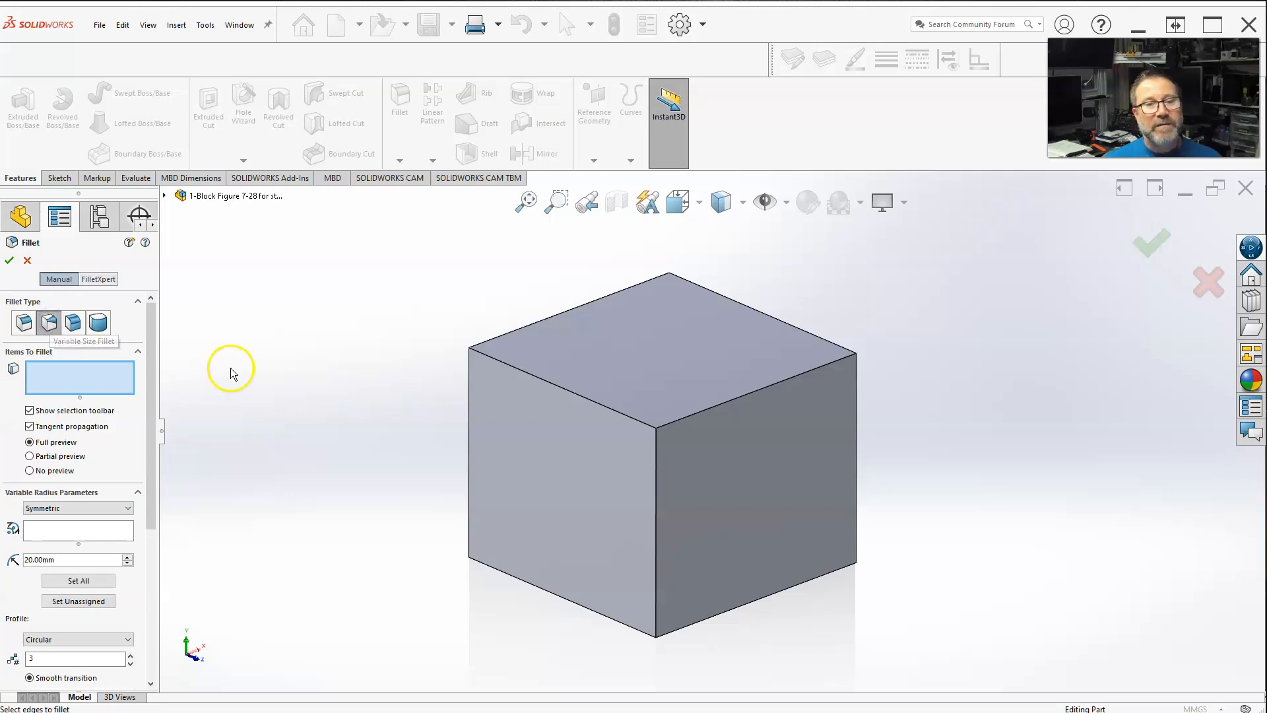
{"action": "left_click_drag", "start_coordinate": [230, 372], "coordinate": [569, 391]}
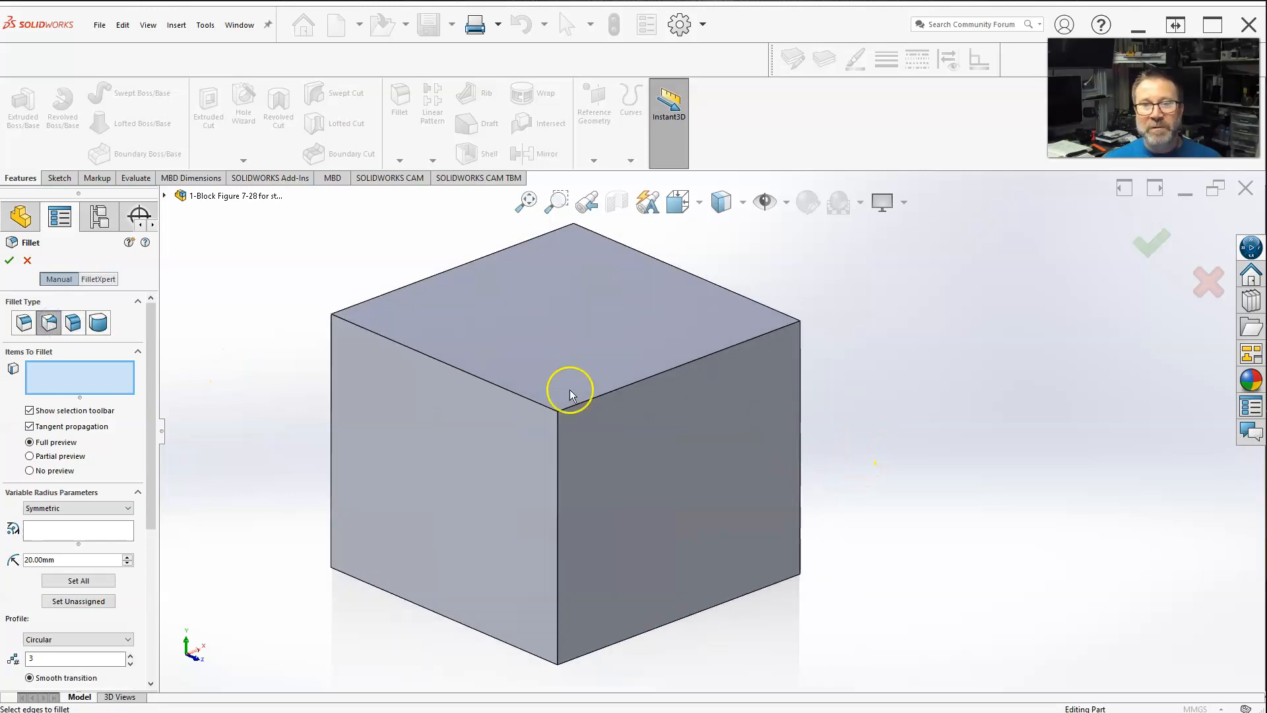
{"action": "mouse_move", "coordinate": [220, 404]}
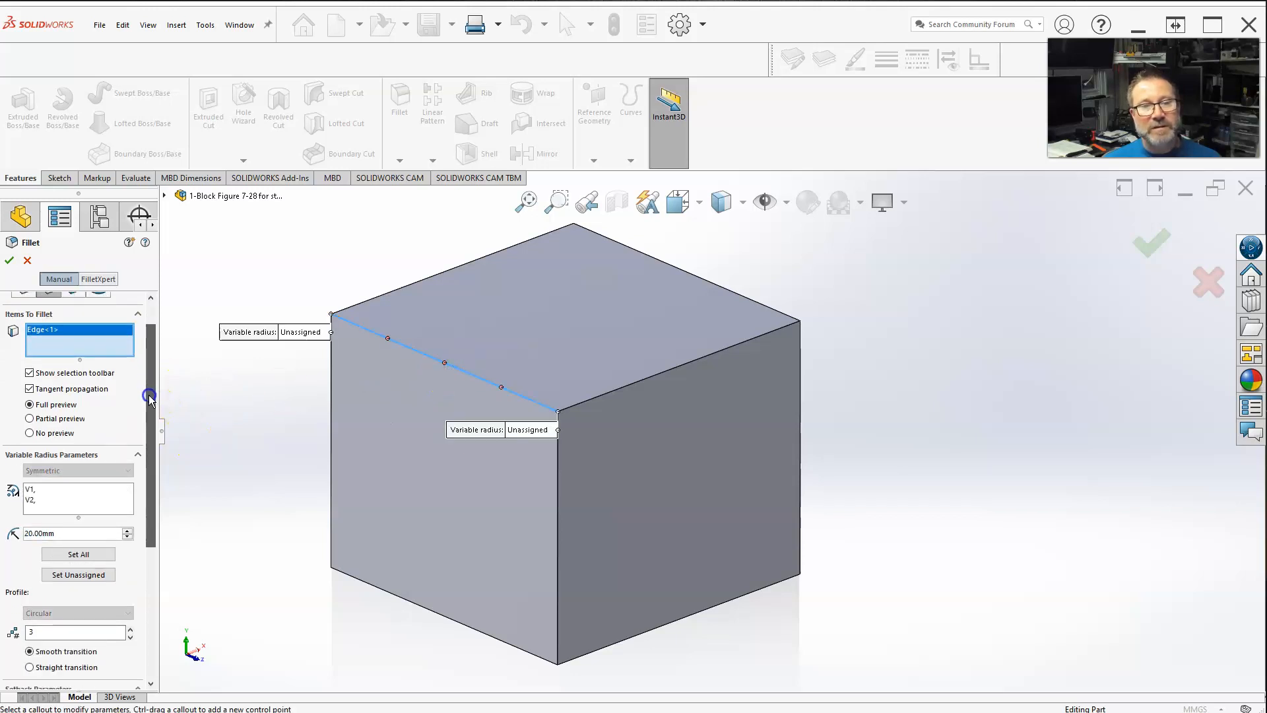
Step: Toggle the control-point count between 4 and 3, ending with three evenly spaced points
{"action": "scroll", "scroll_direction": "down", "scroll_amount": 3}
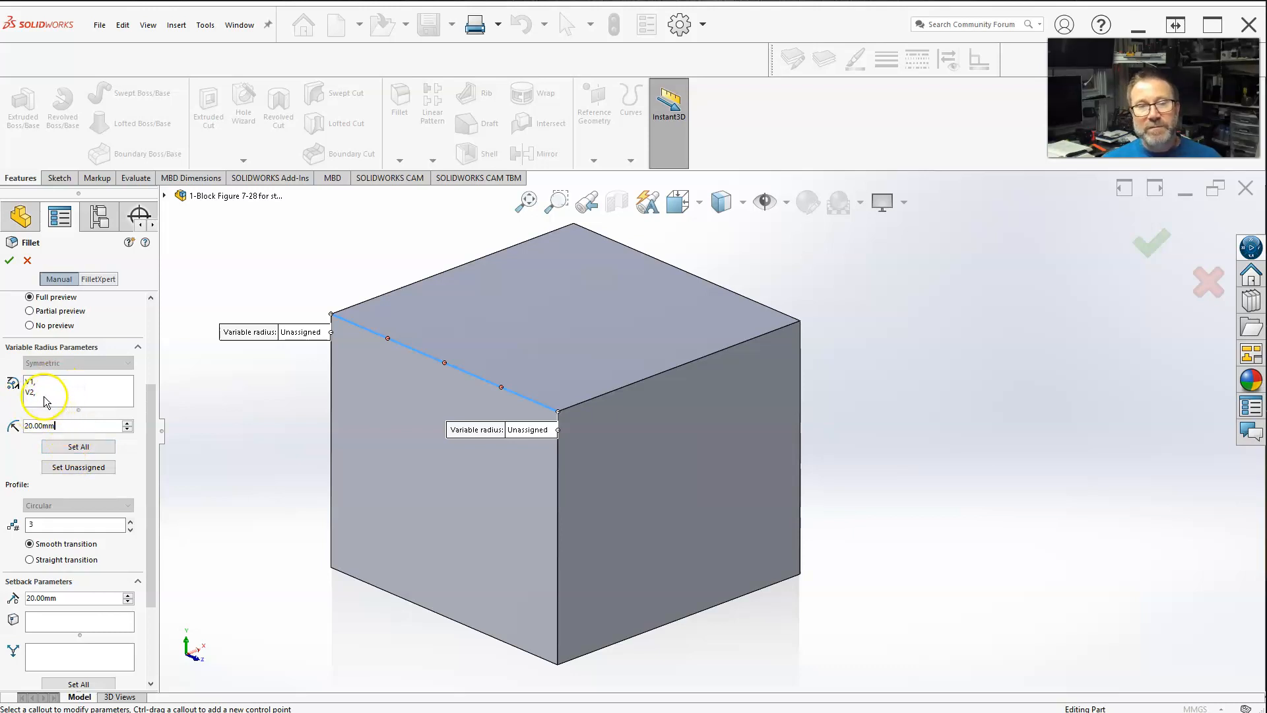
{"action": "left_click", "coordinate": [59, 425]}
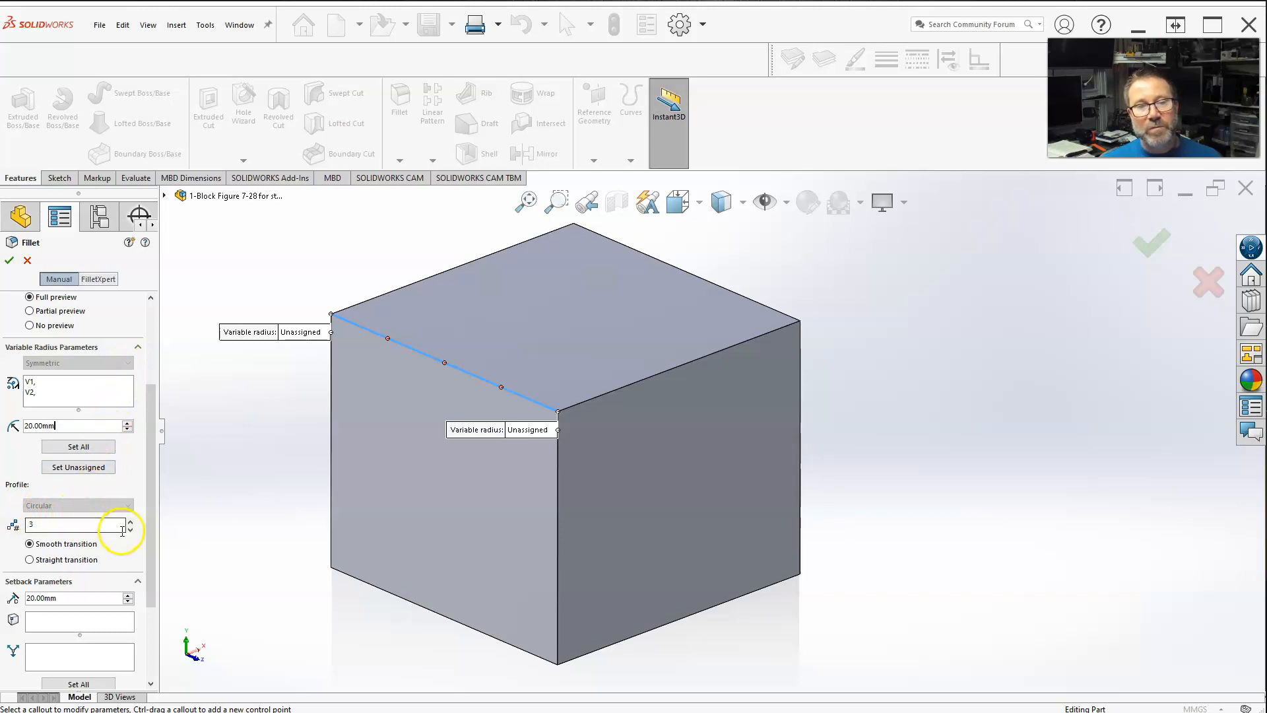
{"action": "left_click", "coordinate": [130, 518]}
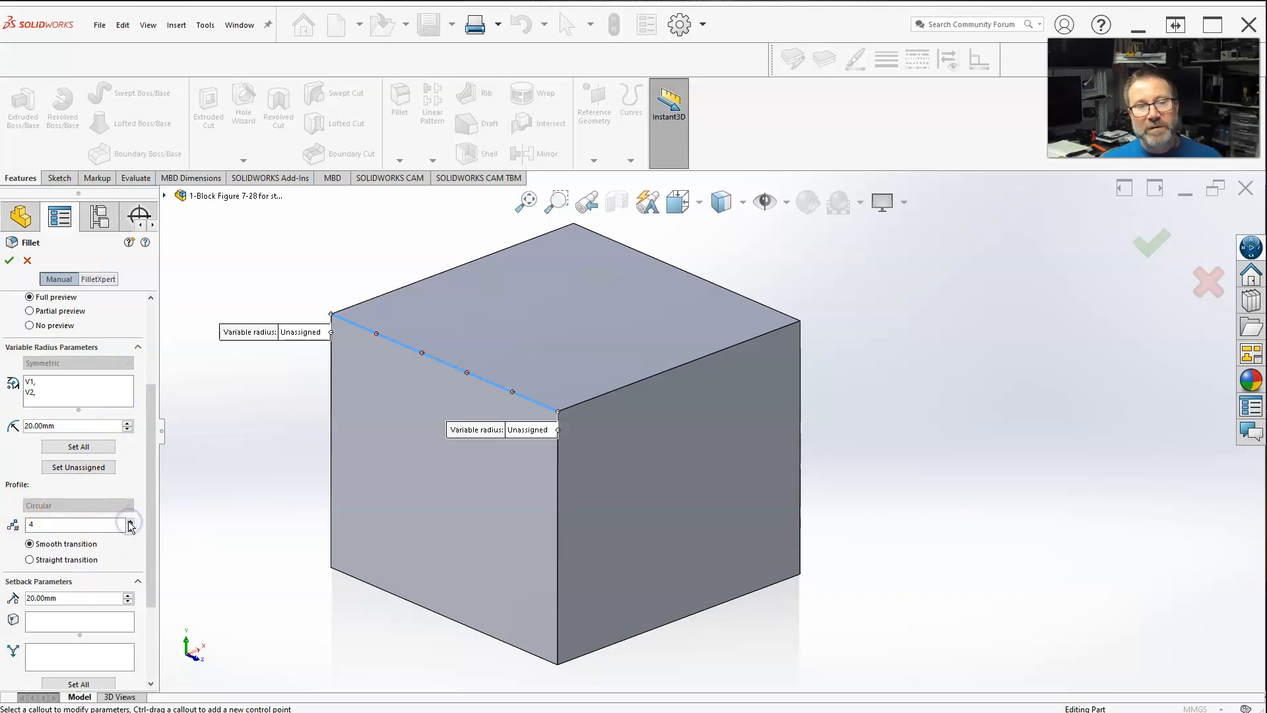
{"action": "left_click", "coordinate": [130, 529]}
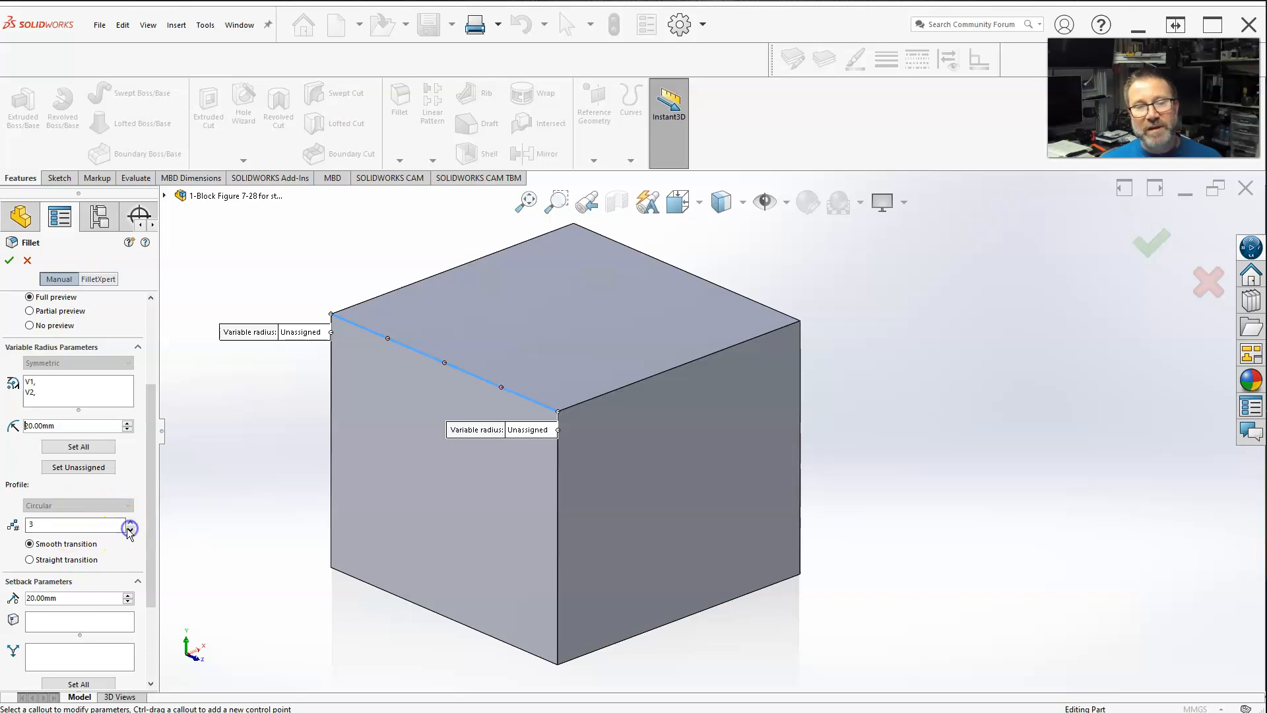
{"action": "left_click", "coordinate": [129, 521]}
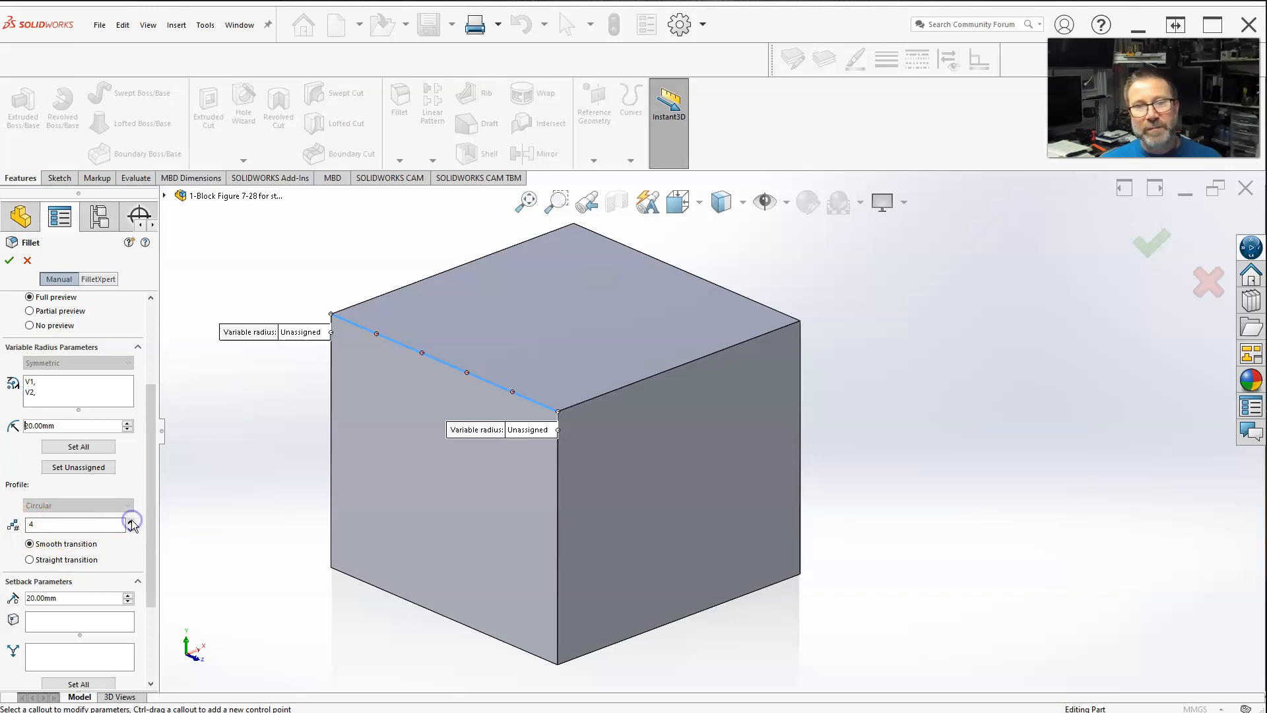
{"action": "left_click", "coordinate": [131, 527]}
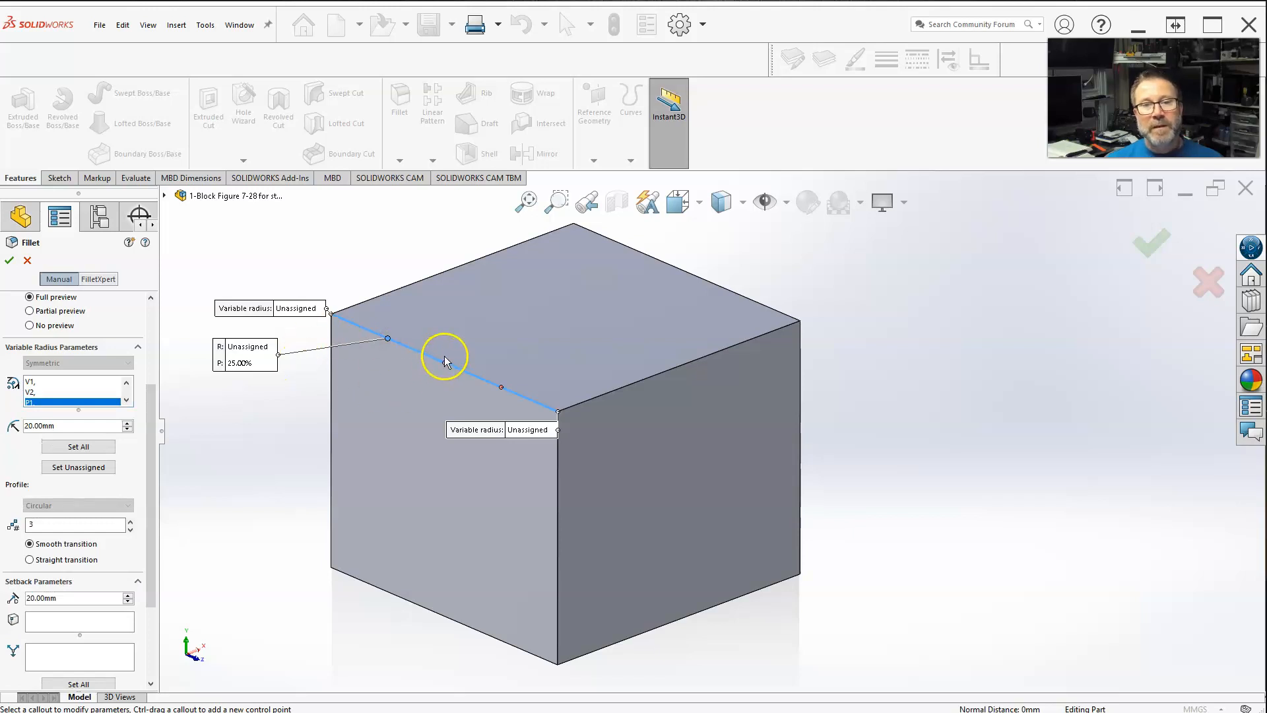
Step: Add the middle control point's callout, move it clear, and edit the front end radius
{"action": "left_click", "coordinate": [501, 387]}
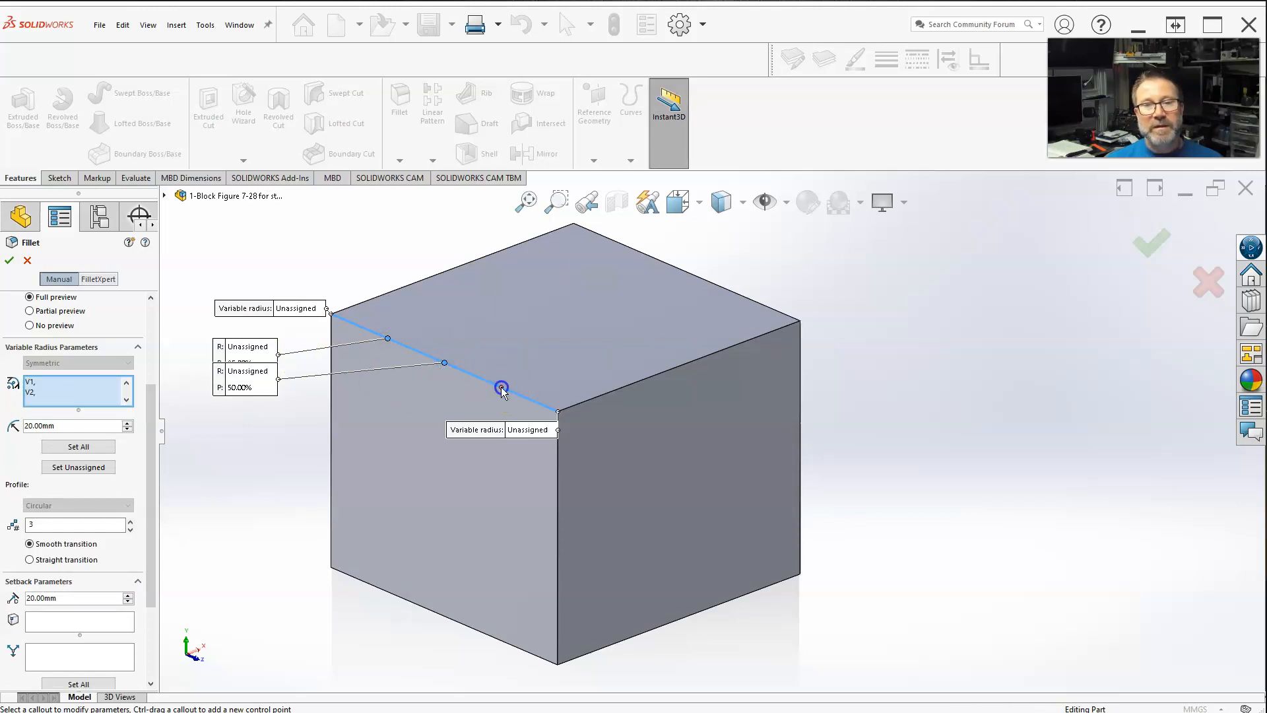
{"action": "left_click_drag", "start_coordinate": [502, 388], "coordinate": [339, 451]}
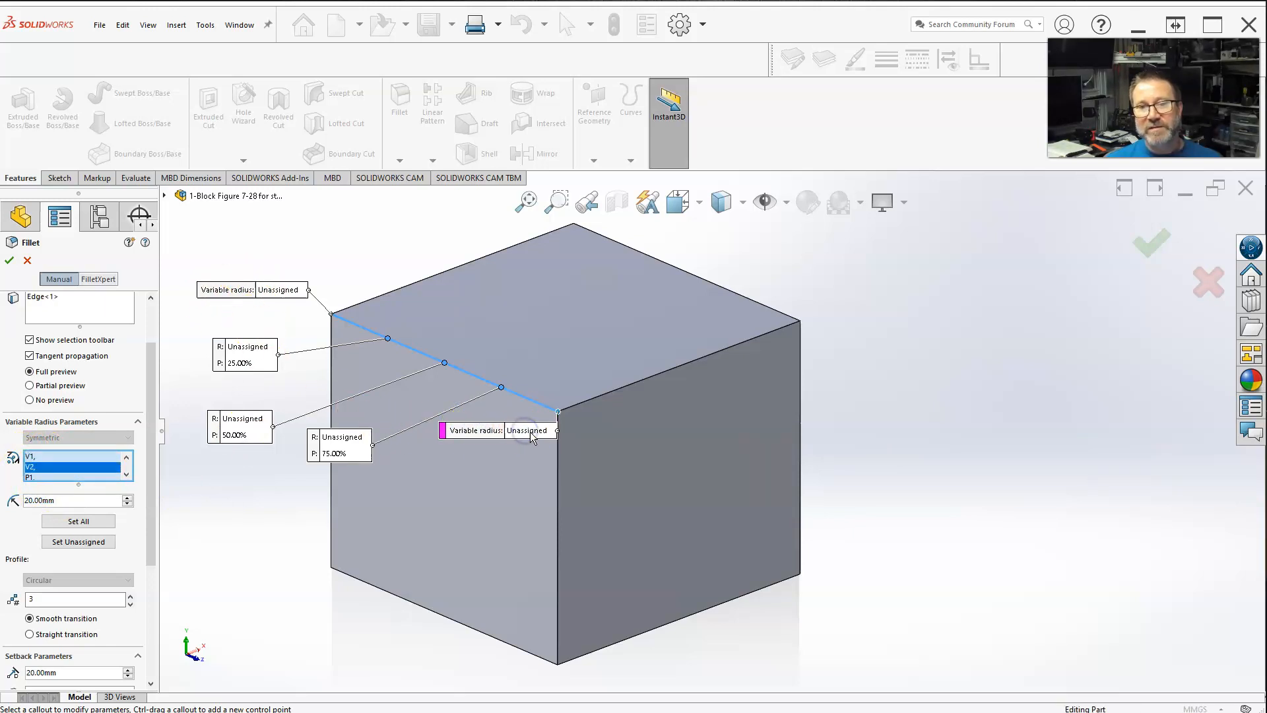
{"action": "double_click", "coordinate": [529, 430]}
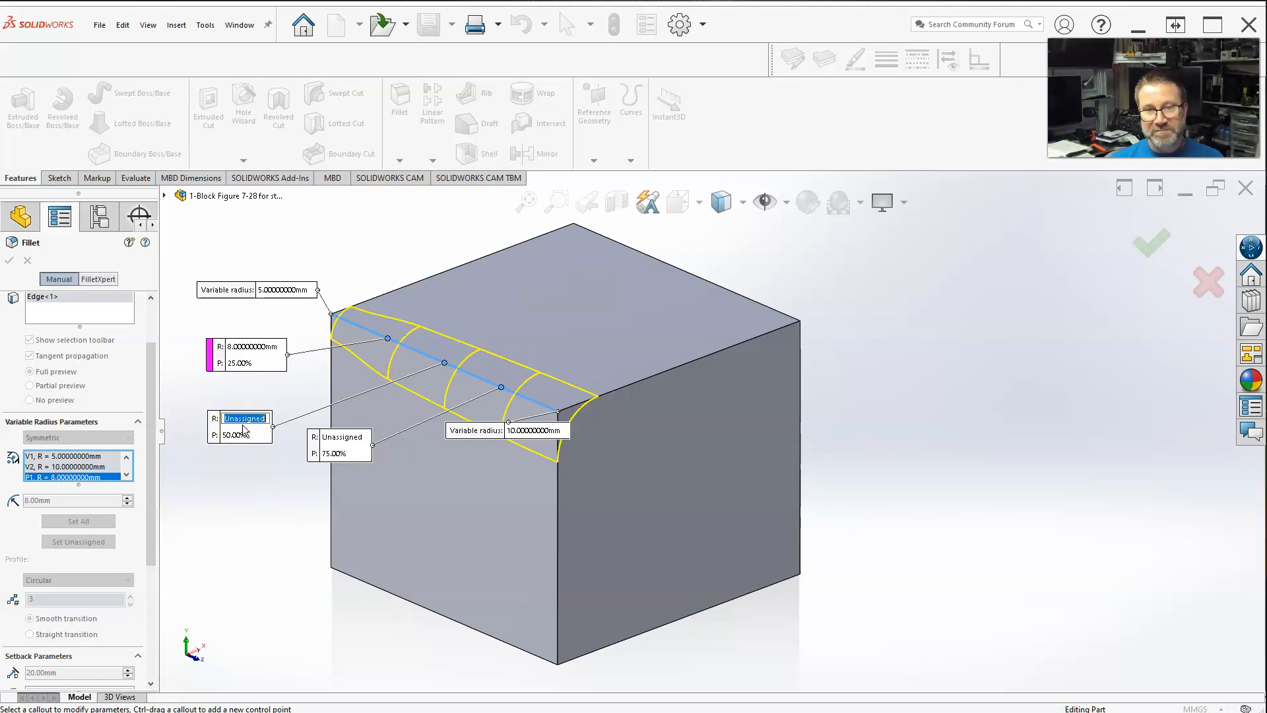
Step: Enter 12 mm at the 50% control point and select the 25% point's position value
{"action": "type", "text": "12.00000000mm"}
{"action": "left_click", "coordinate": [340, 446]}
{"action": "type", "text": "6.00000000"}
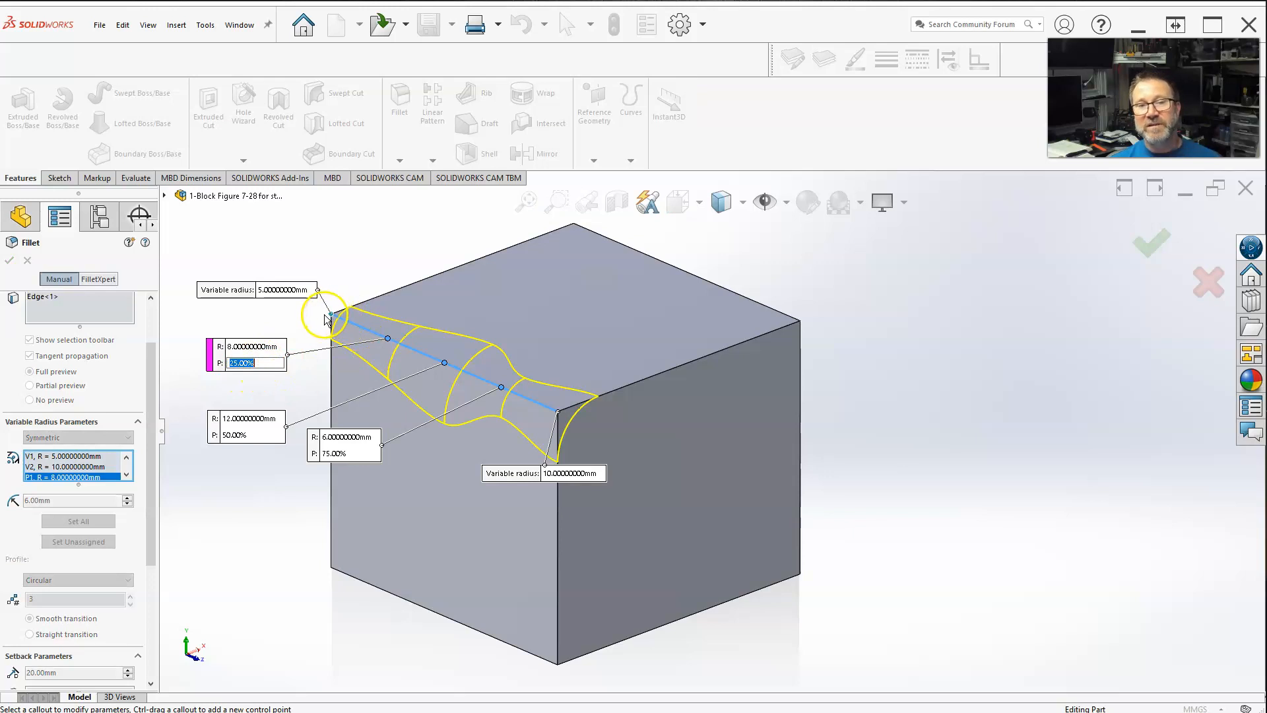
{"action": "left_click_drag", "start_coordinate": [323, 315], "coordinate": [386, 338]}
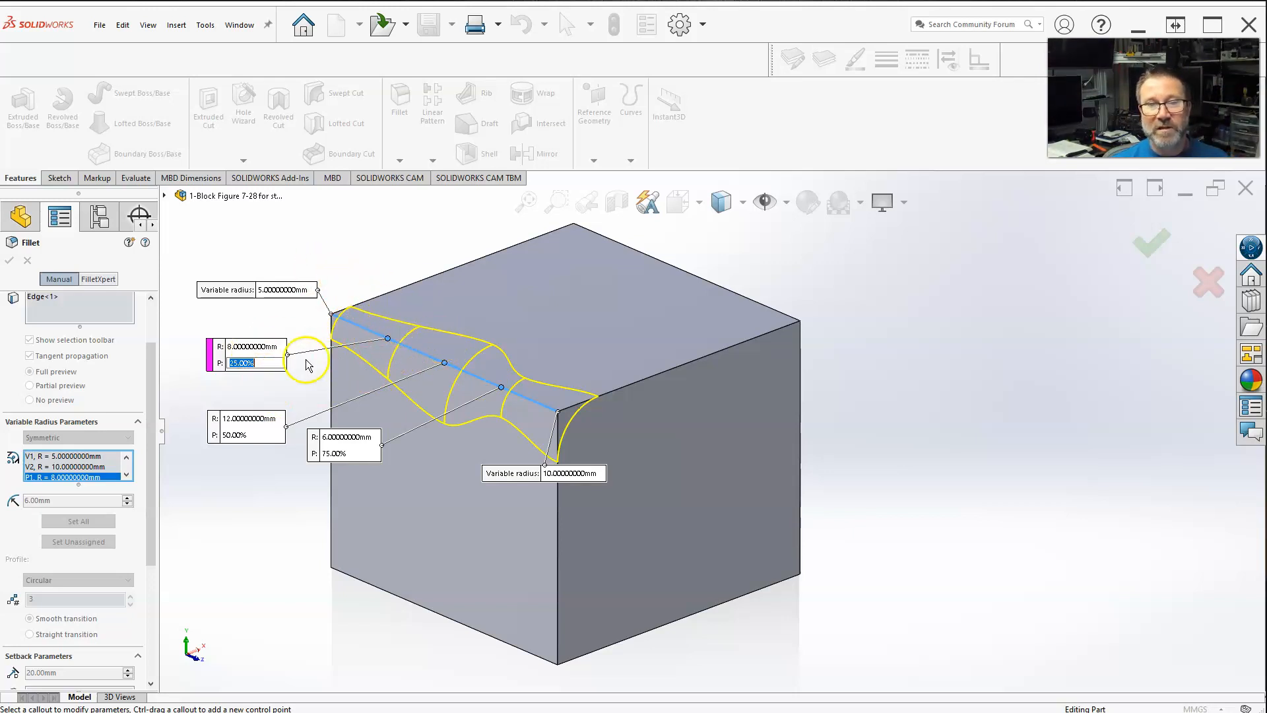
Step: Set the first point to 35%, then slide the 12 mm point to ~63% and 6 mm point to ~80%
{"action": "type", "text": "3"}
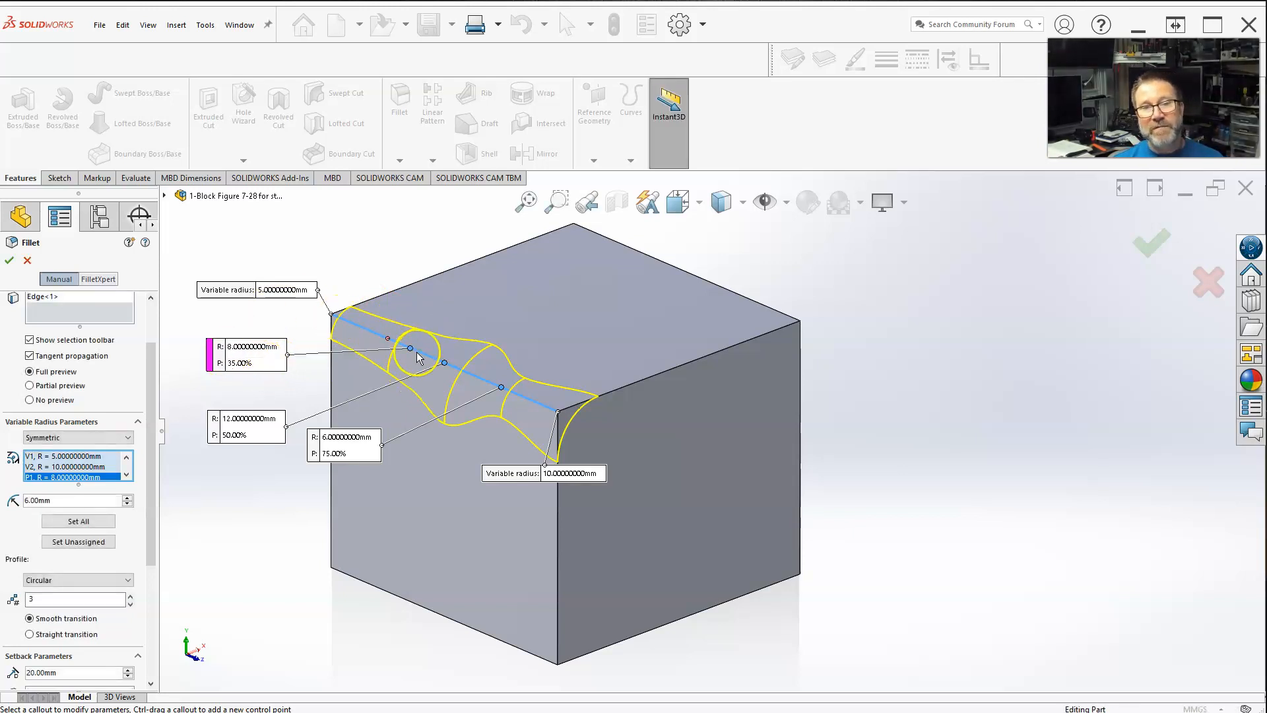
{"action": "mouse_move", "coordinate": [438, 369]}
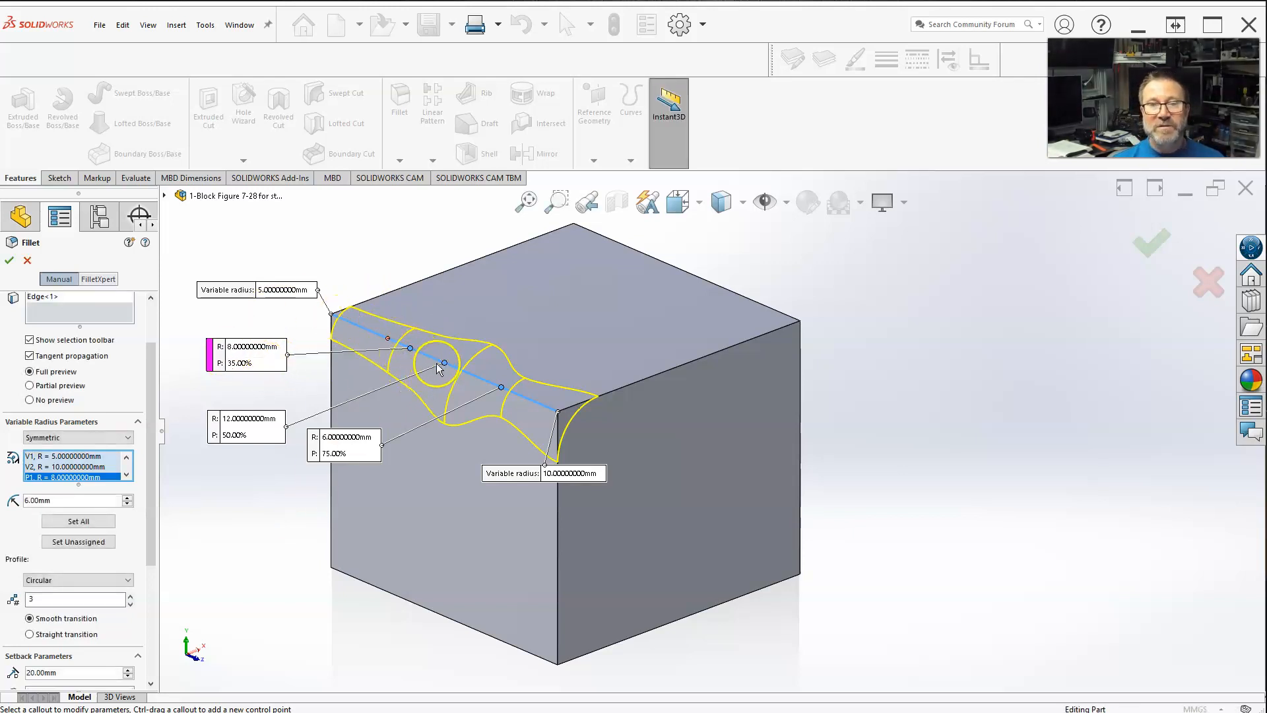
{"action": "left_click_drag", "start_coordinate": [442, 363], "coordinate": [453, 363]}
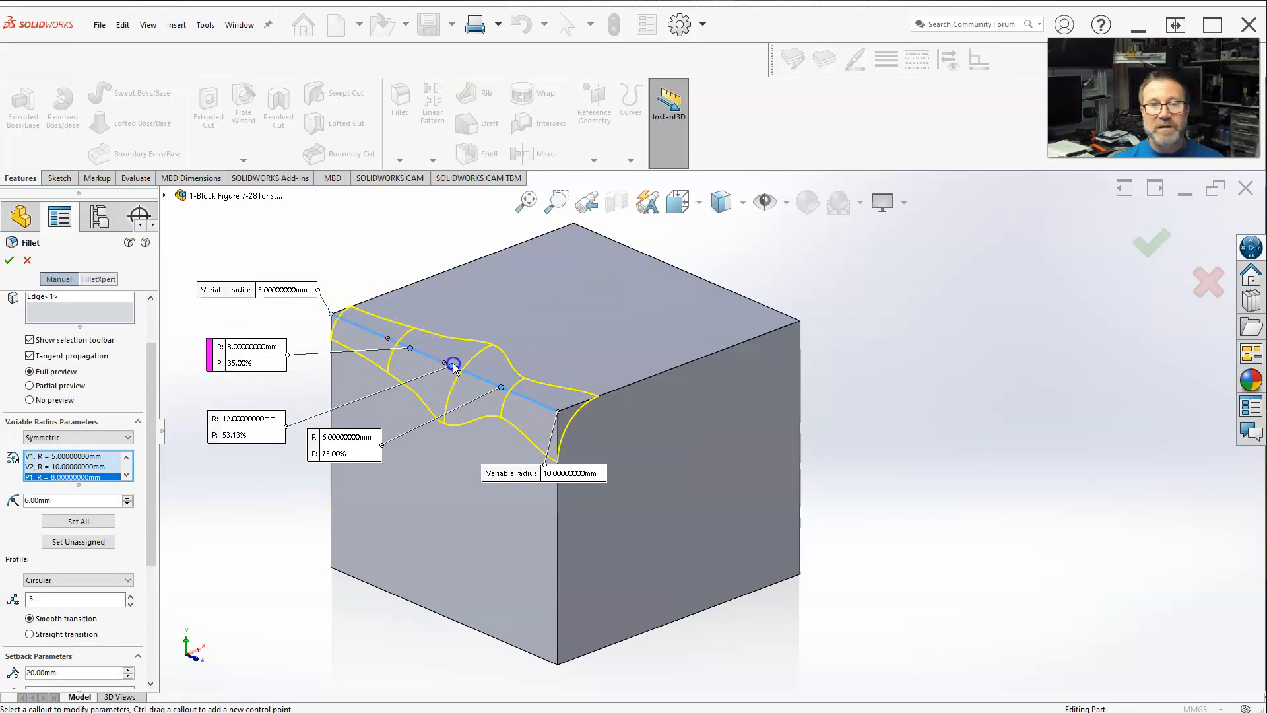
{"action": "left_click_drag", "start_coordinate": [453, 364], "coordinate": [458, 371]}
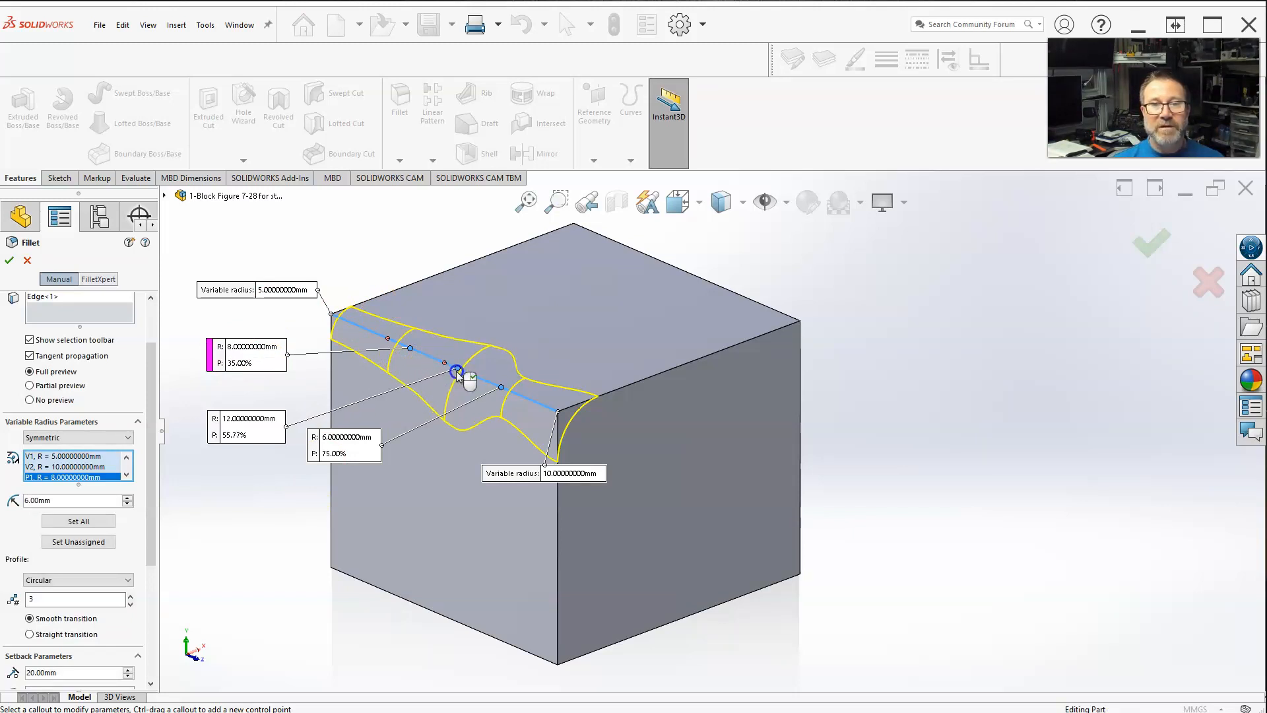
{"action": "left_click_drag", "start_coordinate": [456, 372], "coordinate": [471, 378]}
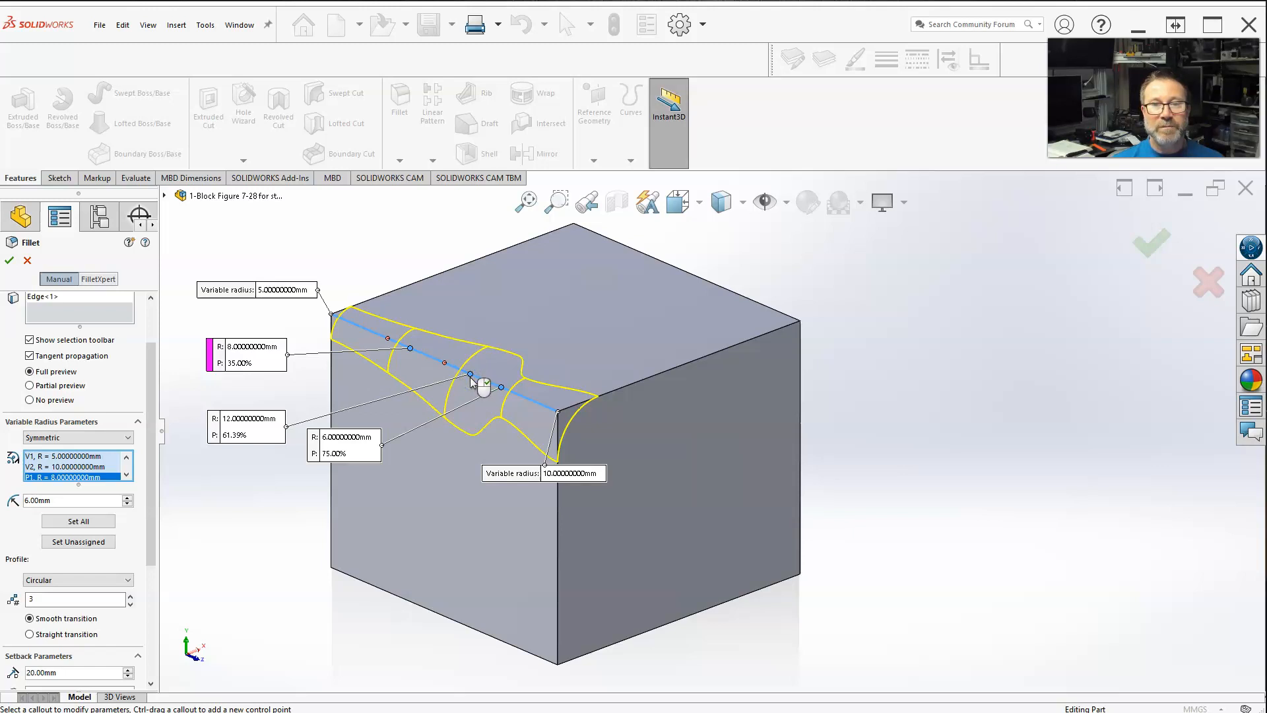
{"action": "left_click_drag", "start_coordinate": [471, 378], "coordinate": [499, 388]}
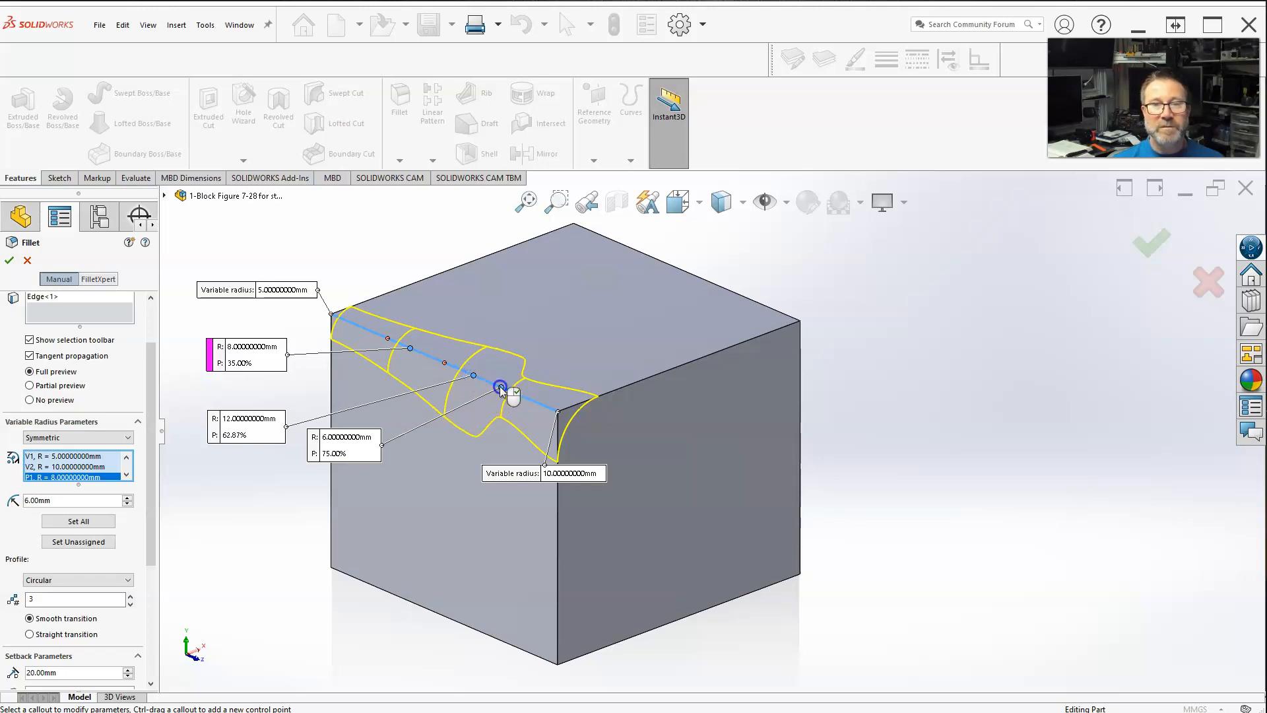
{"action": "left_click_drag", "start_coordinate": [499, 392], "coordinate": [536, 392]}
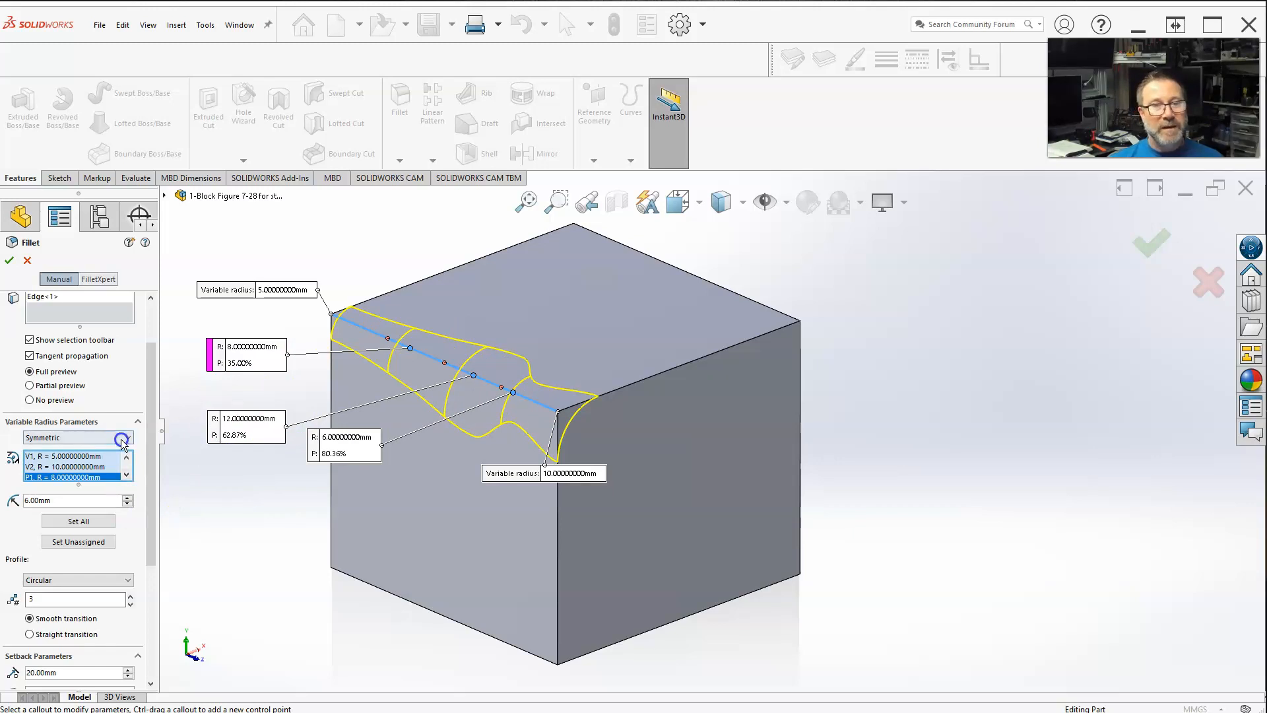
{"action": "left_click", "coordinate": [121, 437]}
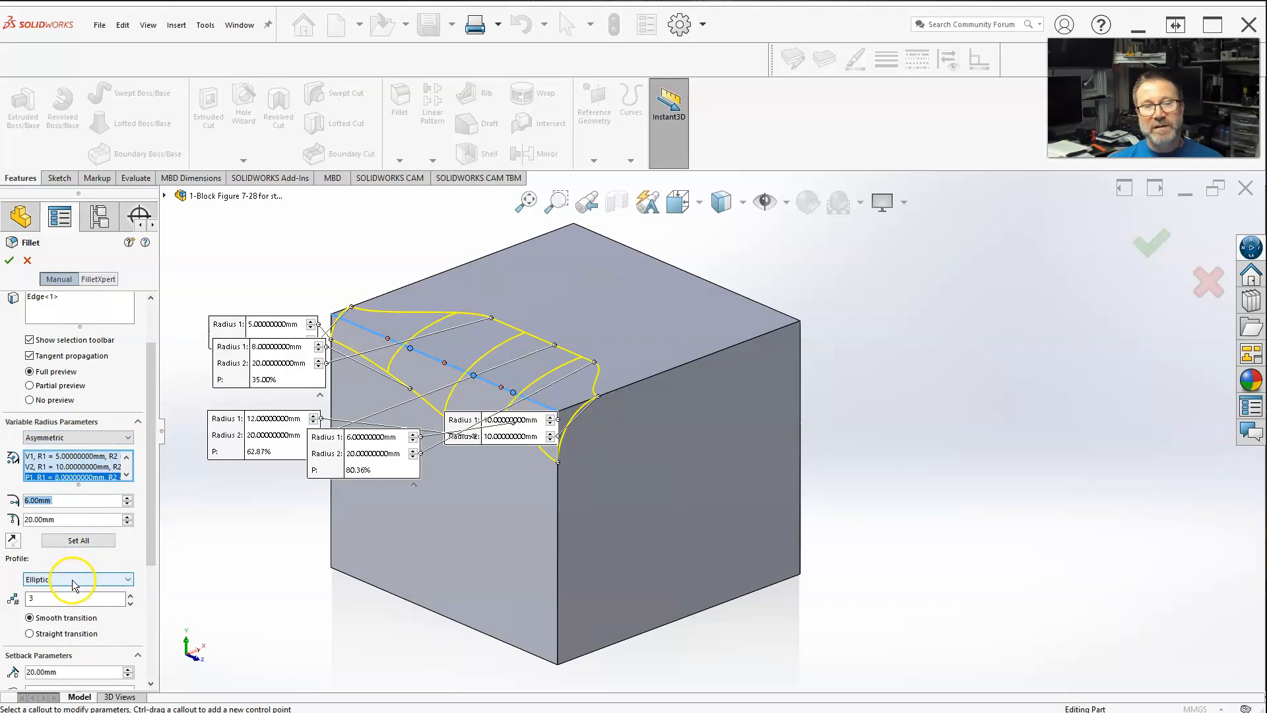
{"action": "left_click", "coordinate": [78, 579]}
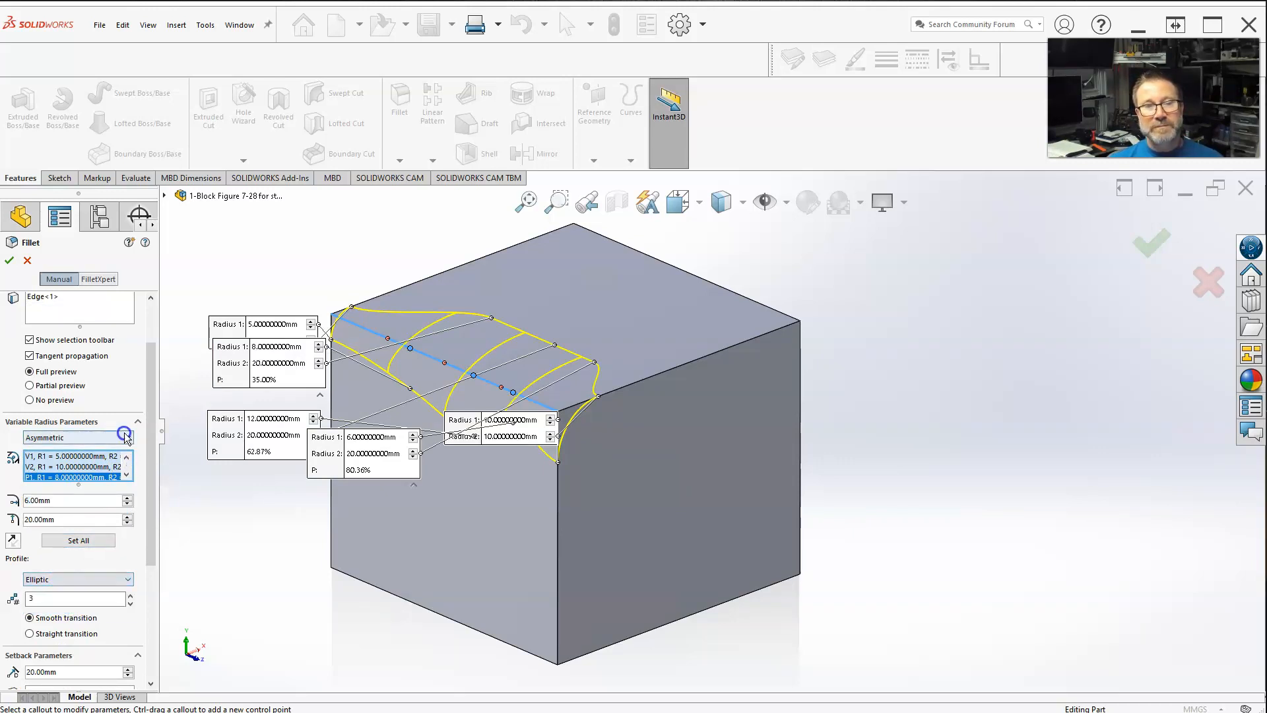
{"action": "left_click", "coordinate": [126, 437]}
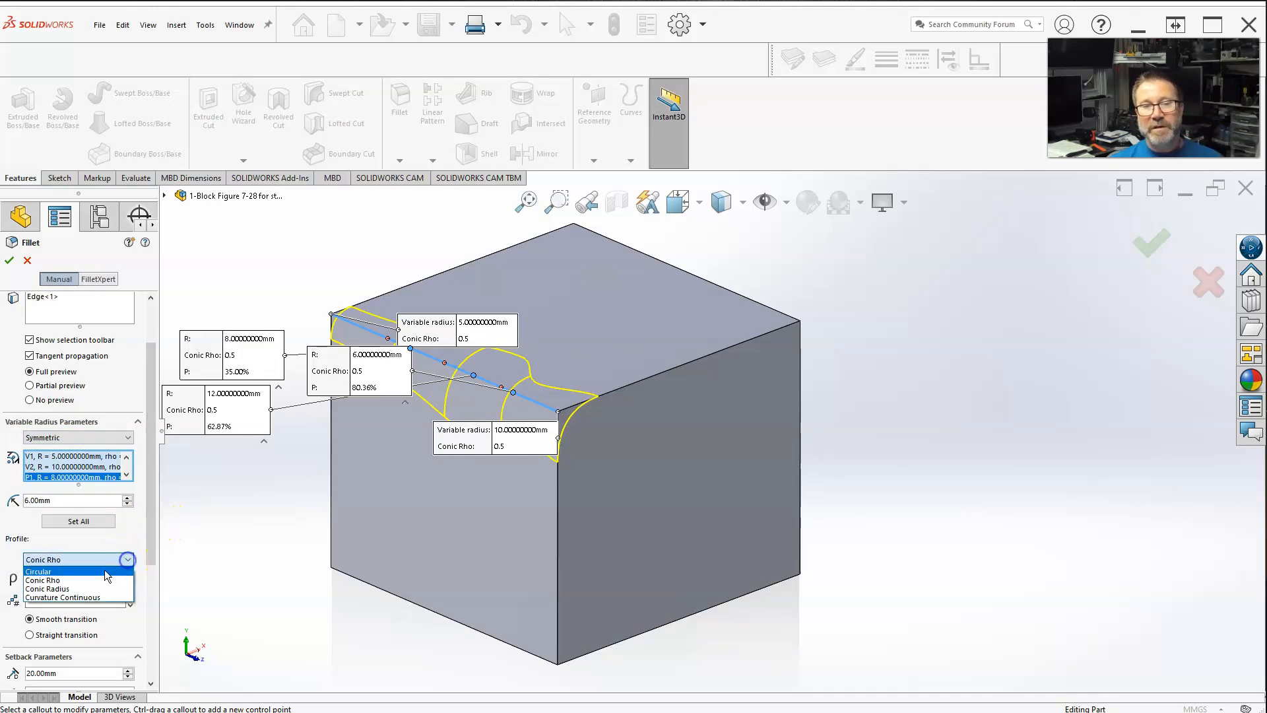
{"action": "left_click", "coordinate": [38, 570]}
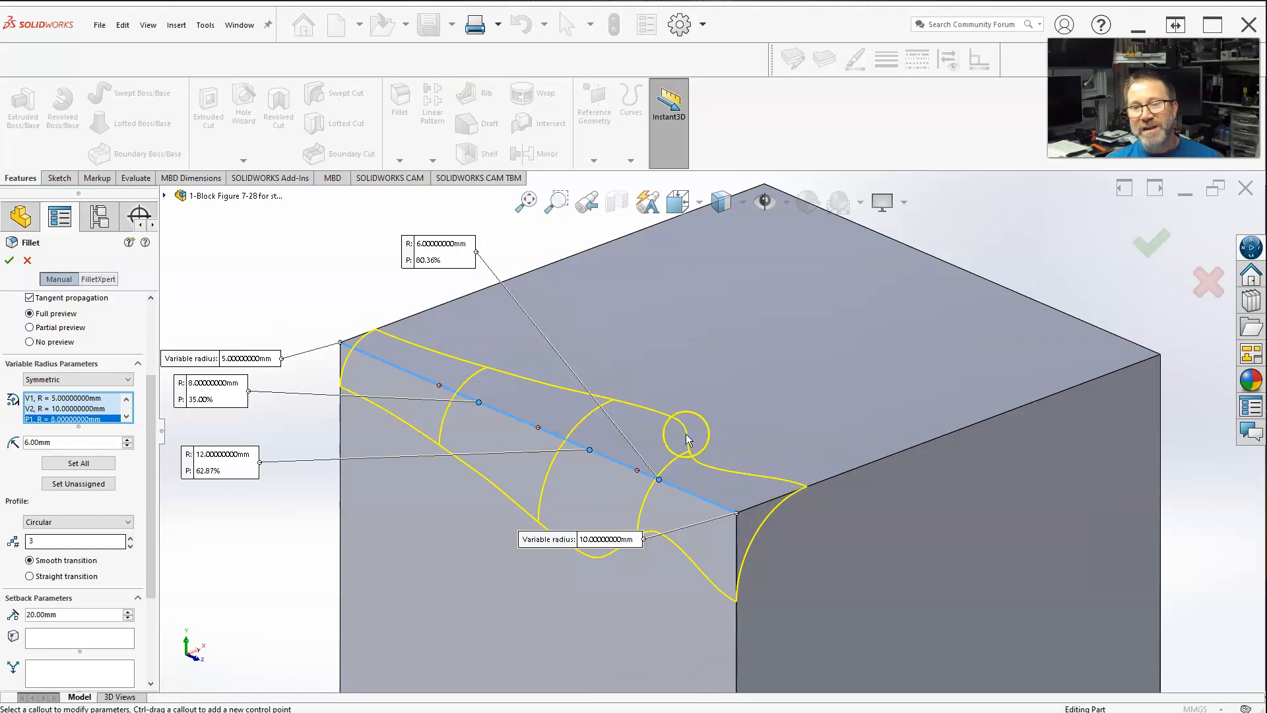
Step: Slide the 8 mm control point to about 46% along the edge
{"action": "left_click", "coordinate": [29, 576]}
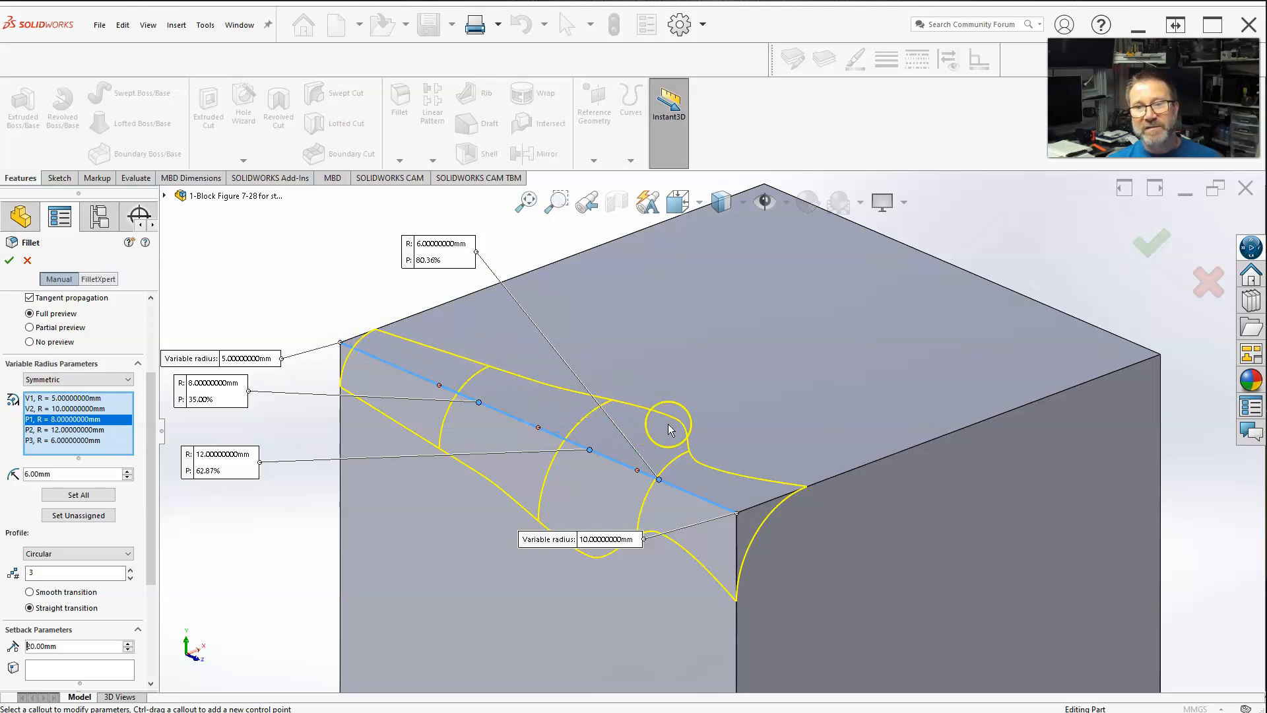
{"action": "mouse_move", "coordinate": [419, 355]}
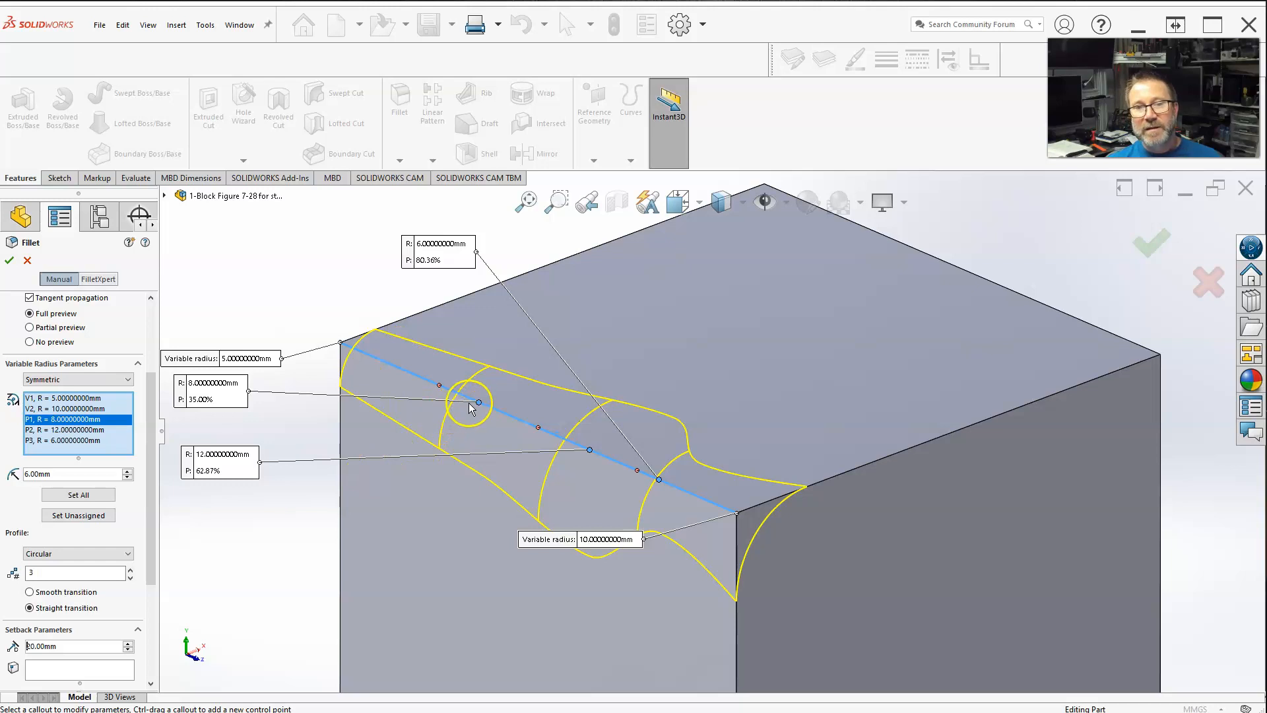
{"action": "left_click_drag", "start_coordinate": [477, 403], "coordinate": [440, 386]}
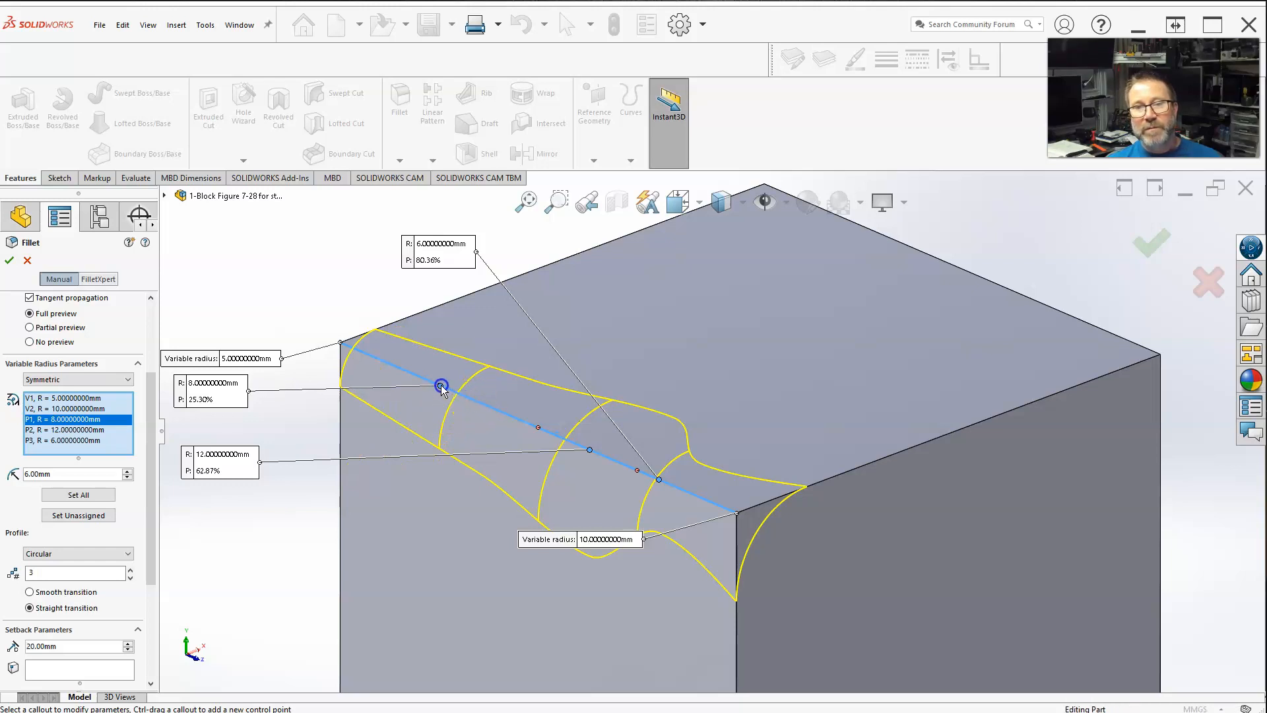
{"action": "left_click_drag", "start_coordinate": [442, 386], "coordinate": [527, 439]}
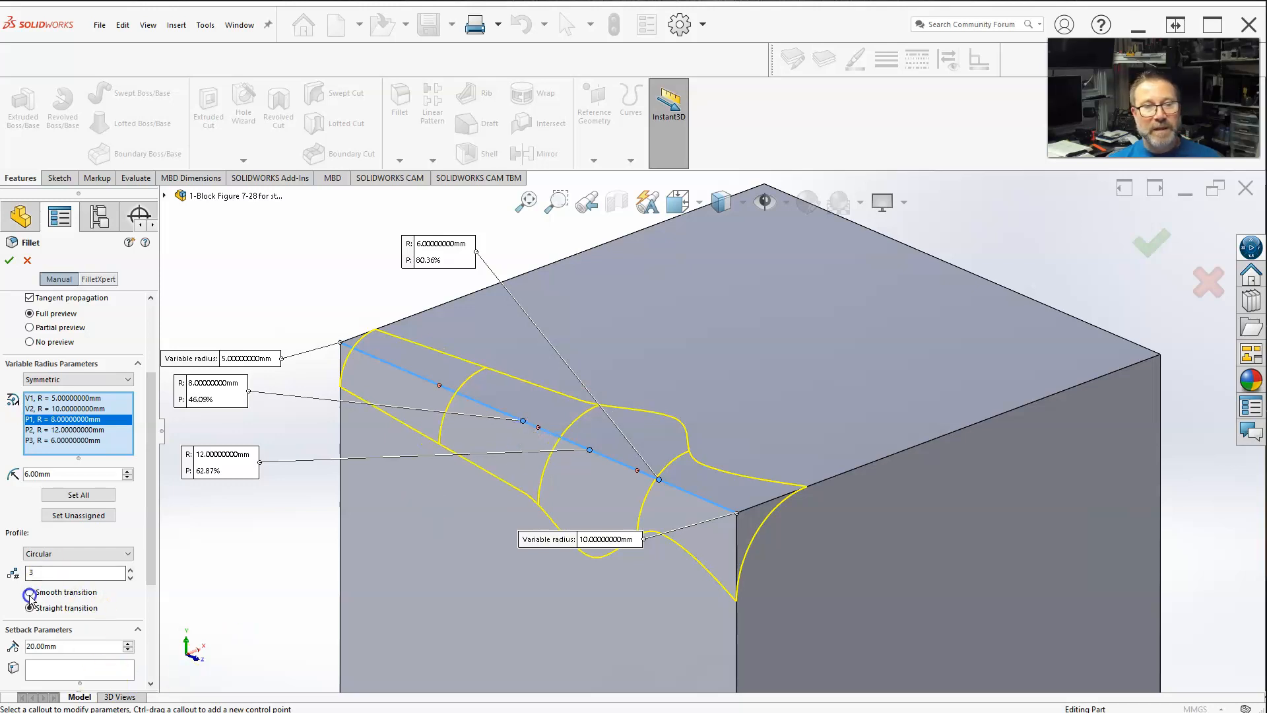
Step: Choose smooth transition and accept to create VarFillet1
{"action": "left_click", "coordinate": [25, 592]}
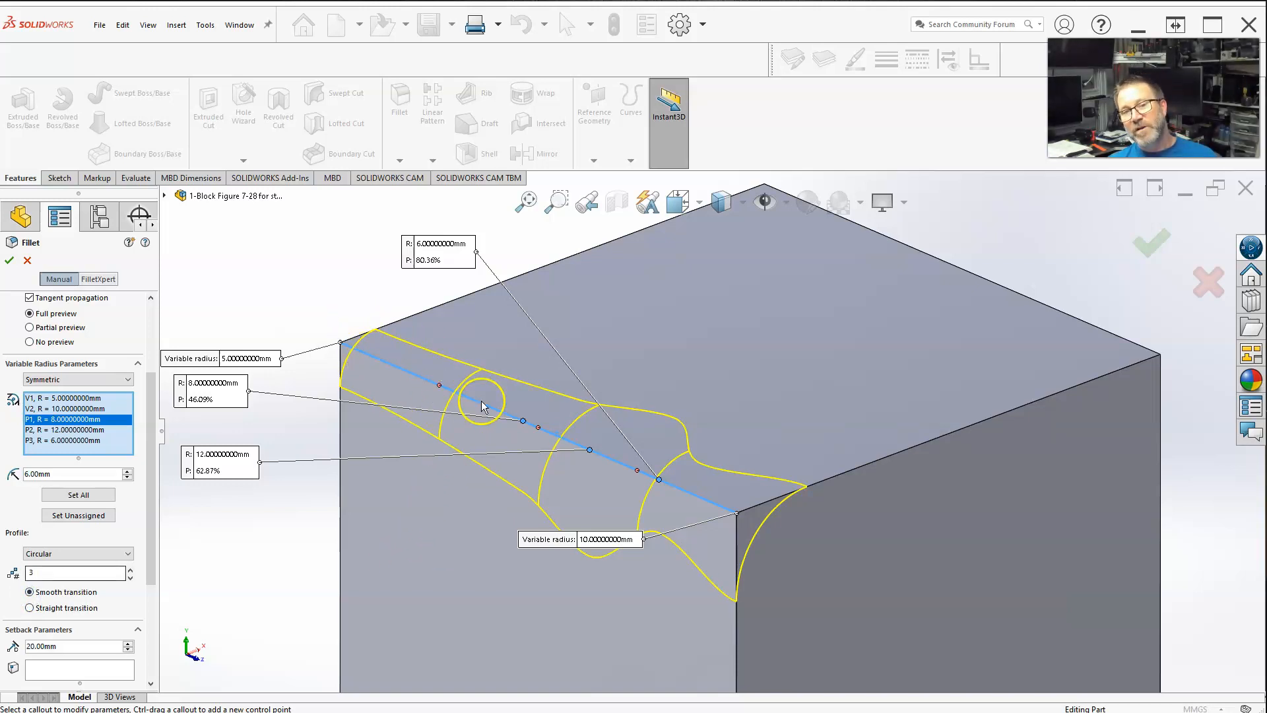
{"action": "left_click", "coordinate": [31, 608]}
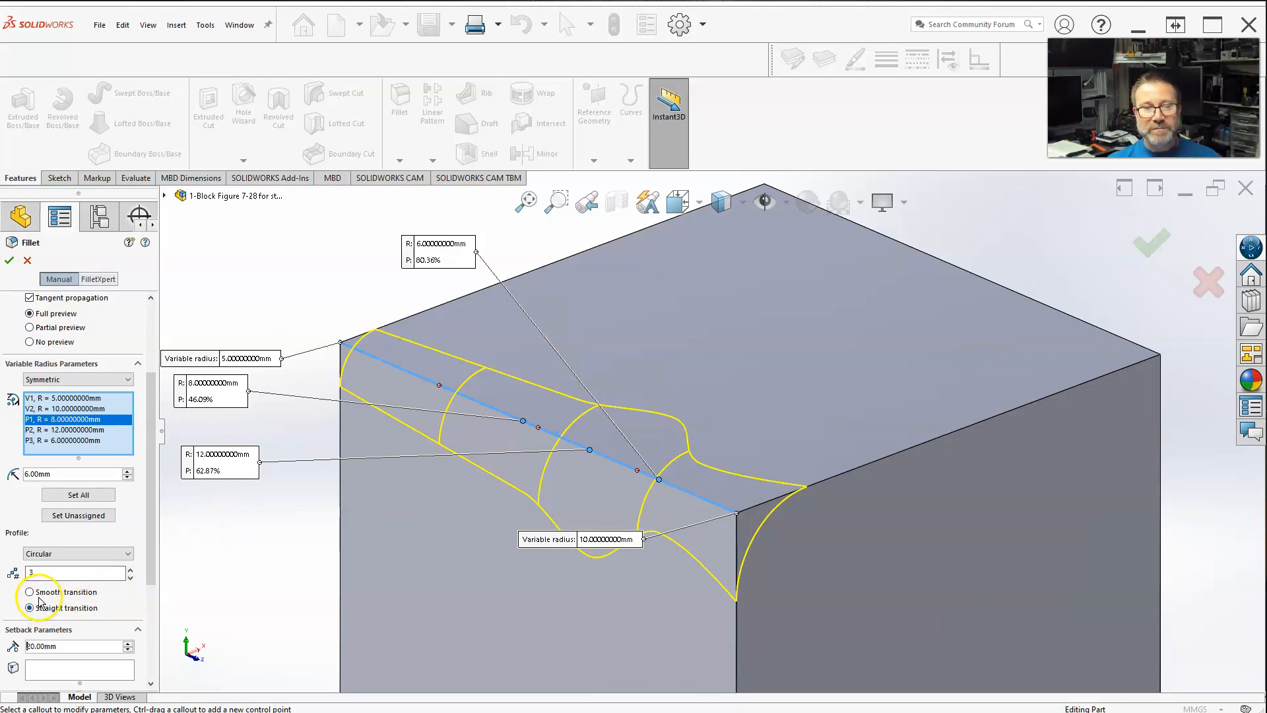
{"action": "left_click", "coordinate": [30, 592]}
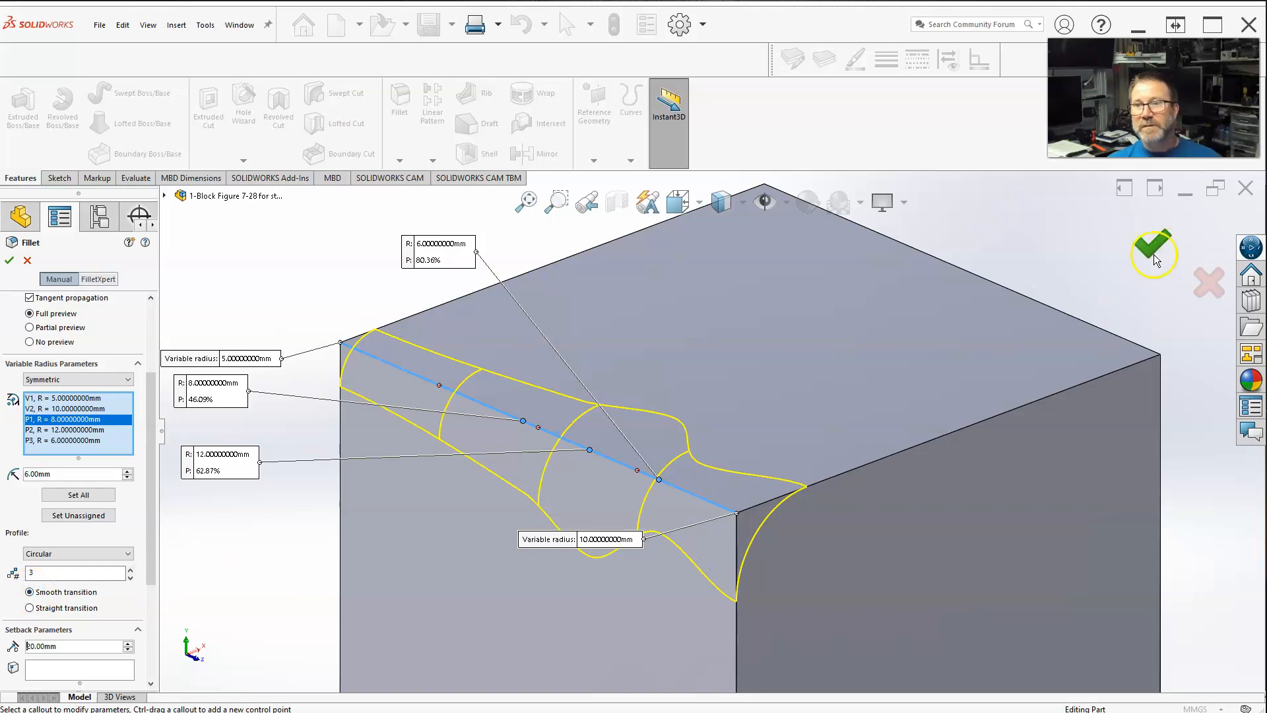
{"action": "left_click", "coordinate": [1153, 252]}
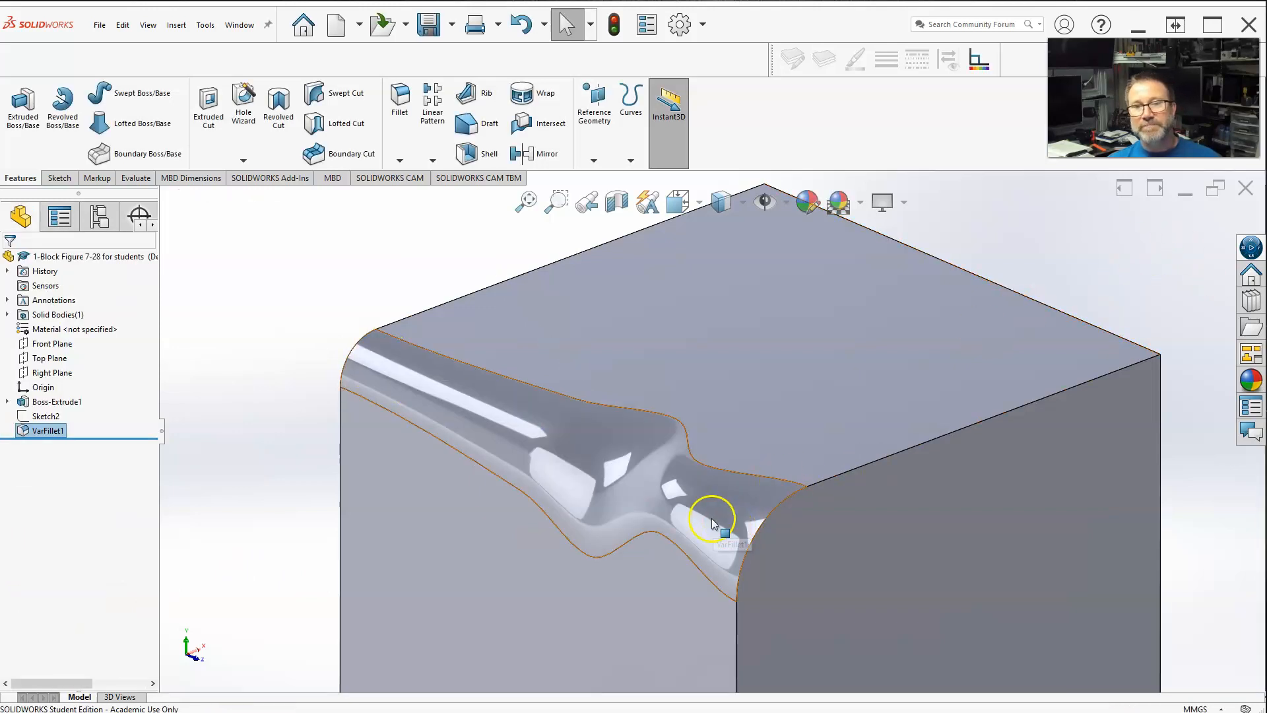